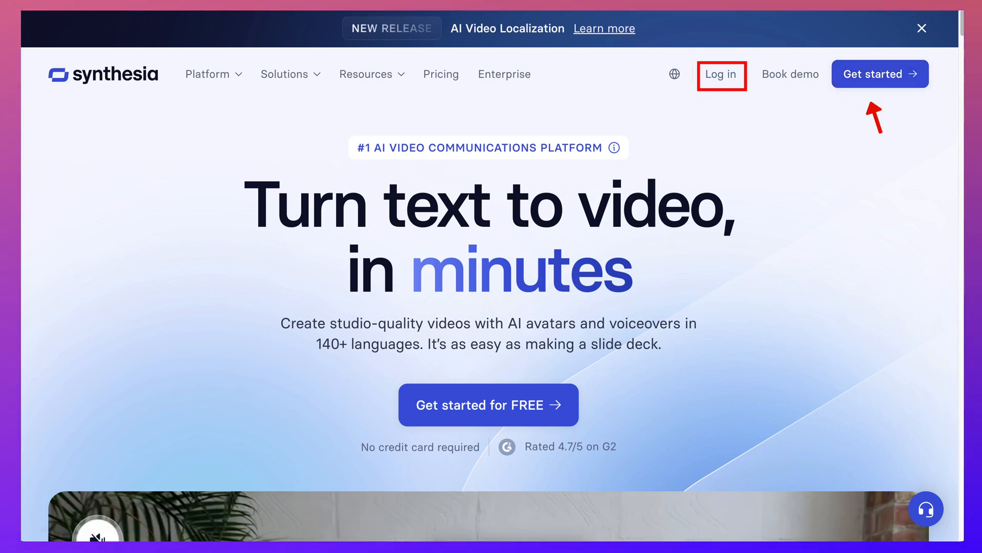
- Answer the Synthesia onboarding survey: department Academia/Teacher/Student, video type How-to guide
click(722, 74)
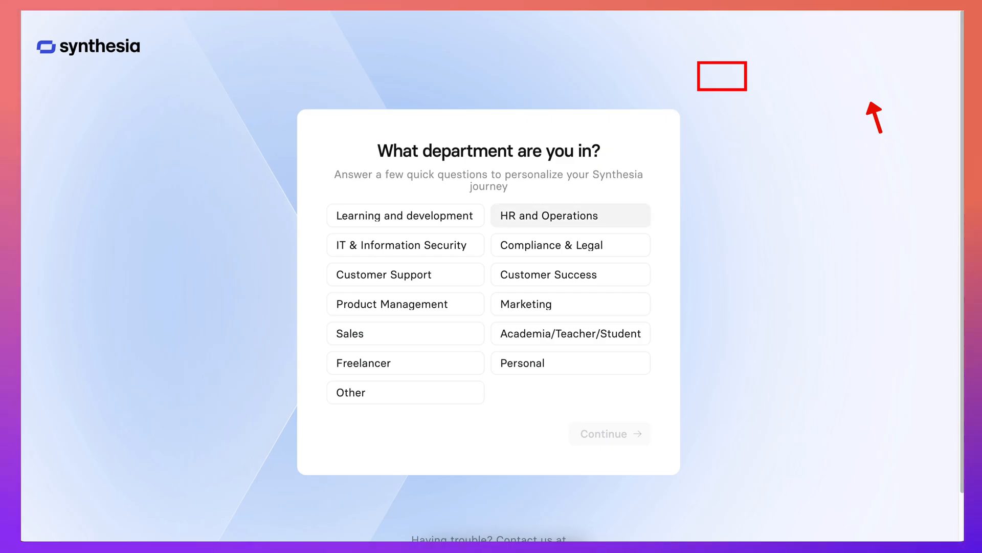
click(406, 216)
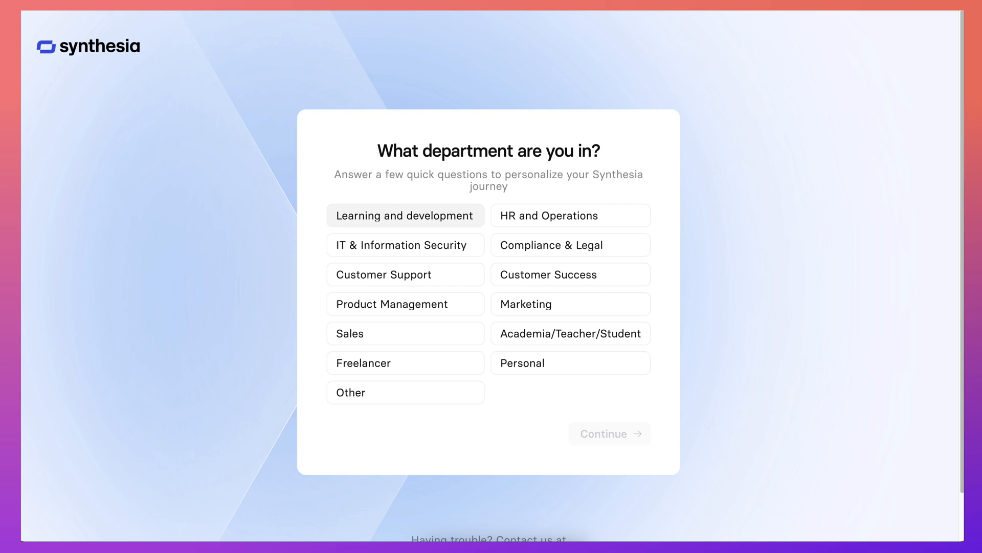
click(571, 333)
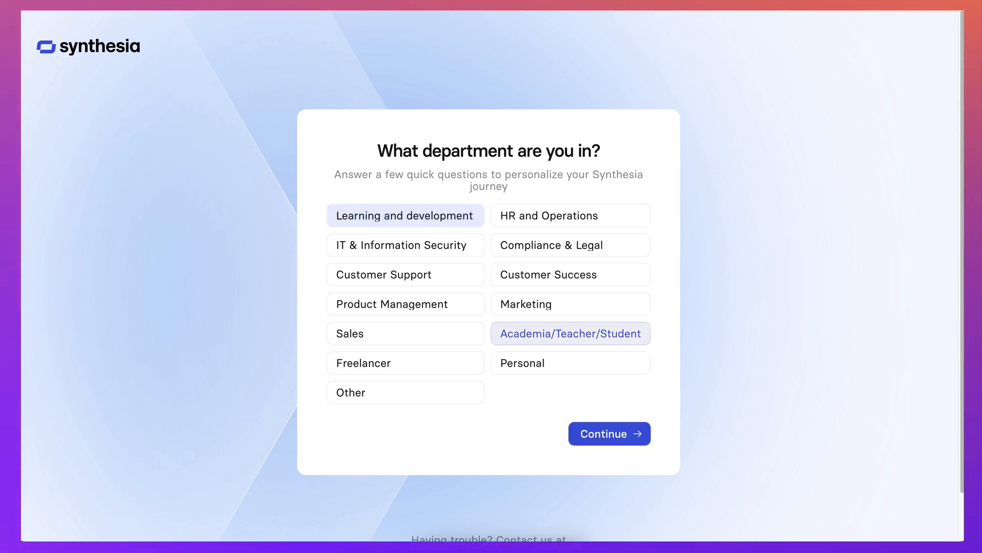
click(570, 333)
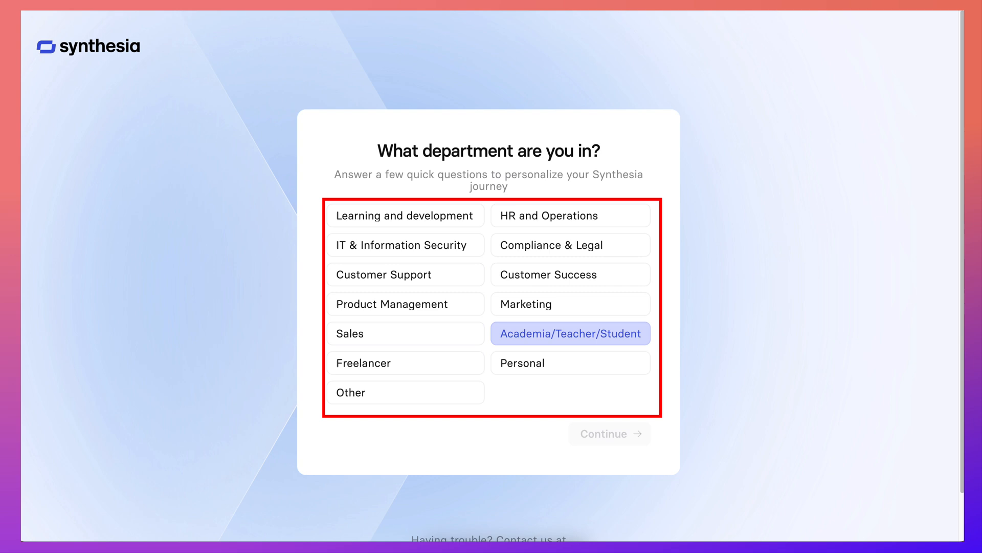
click(570, 333)
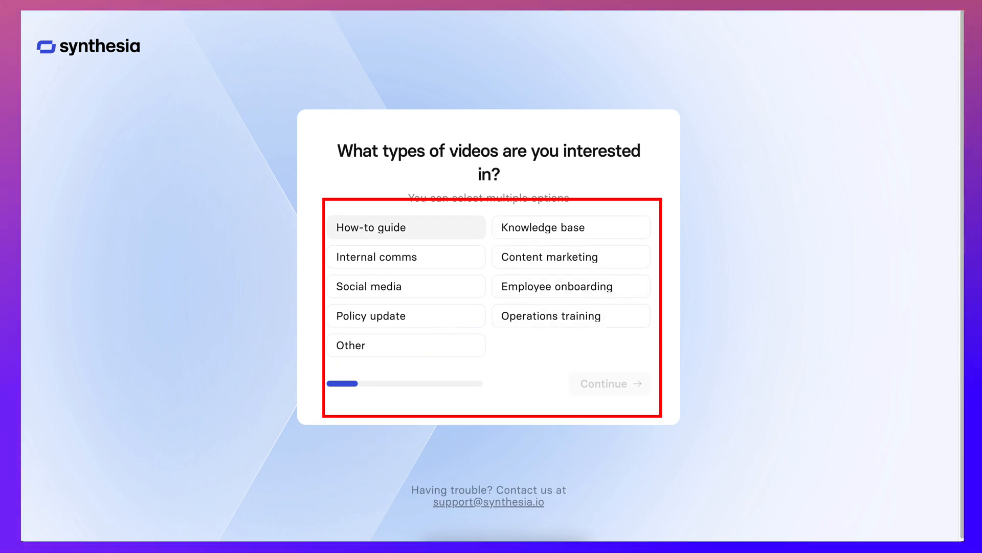
click(406, 227)
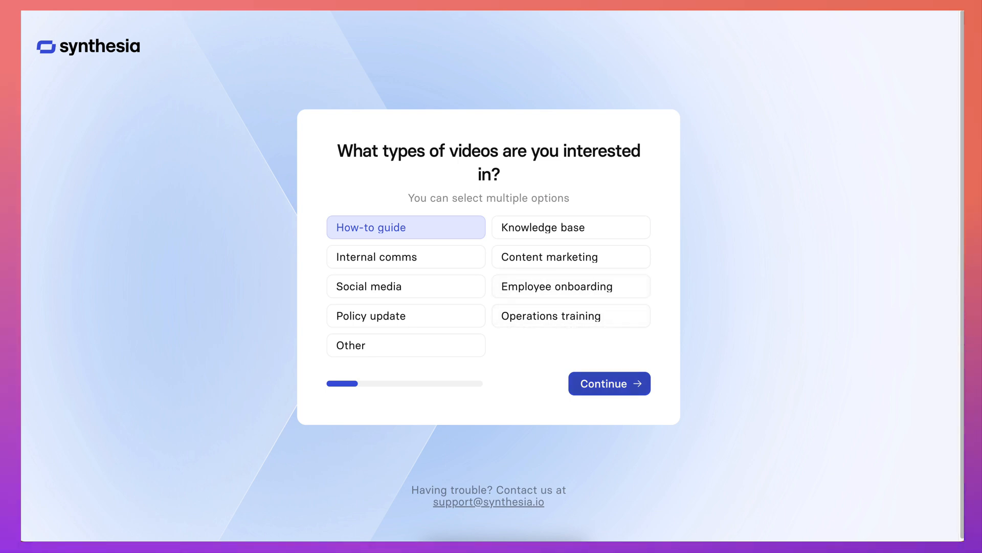
click(610, 383)
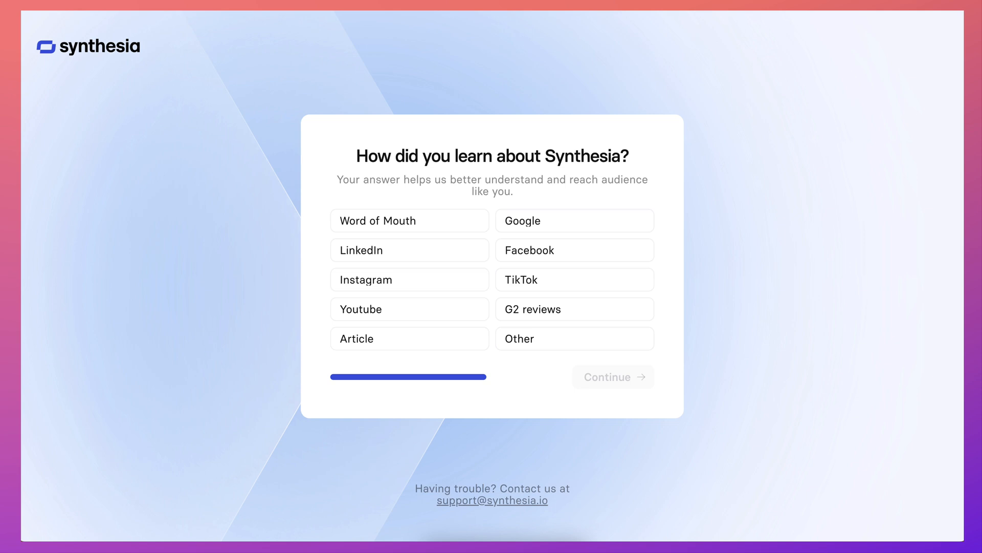
mouse_move(574, 221)
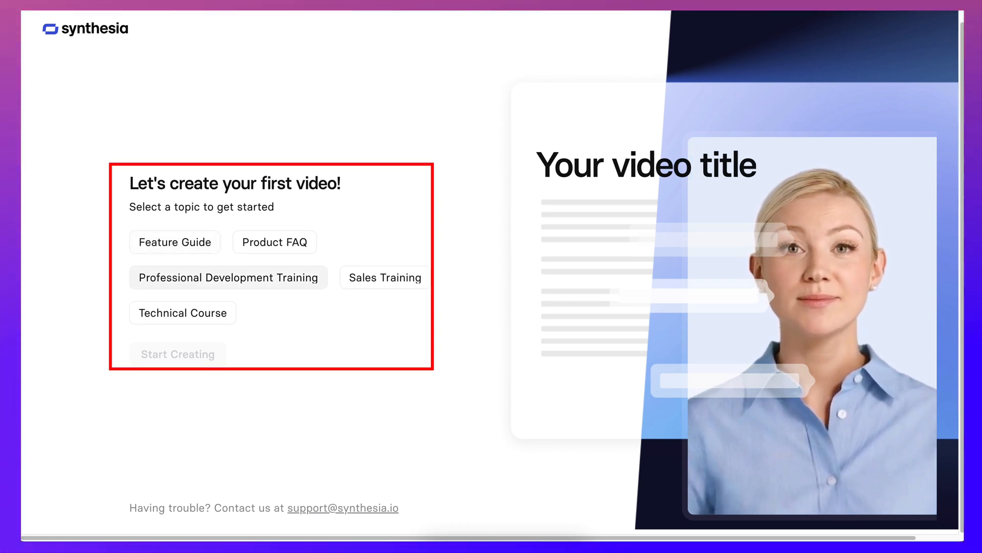
- Choose Professional Development Training and enter a personal intro prompt for the audience 'Fellow teachers'
click(229, 277)
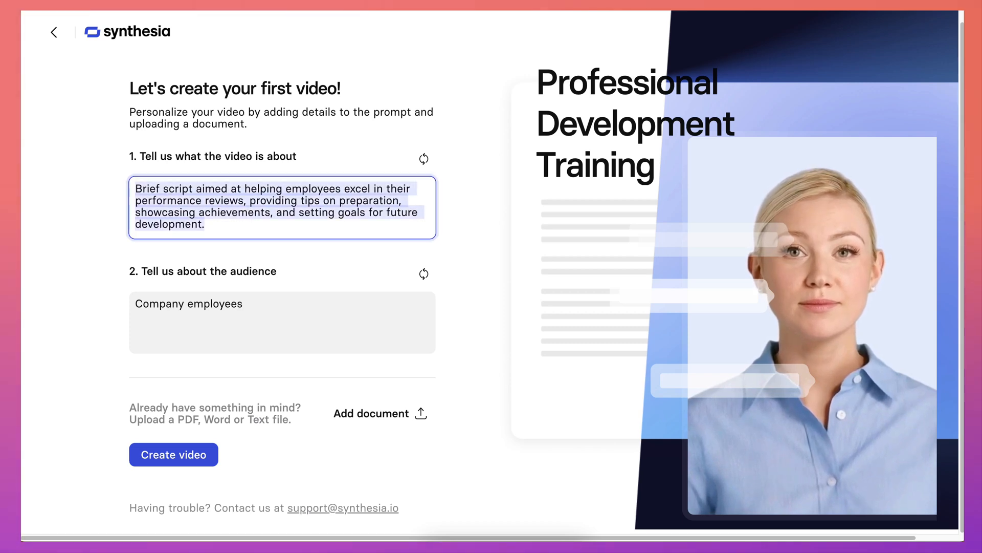
text(My i)
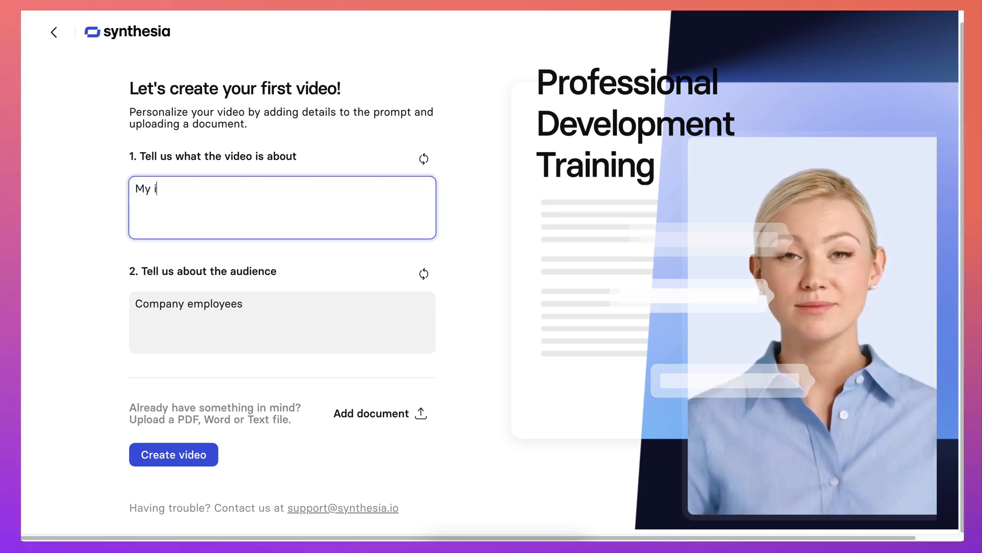
text(ntro)
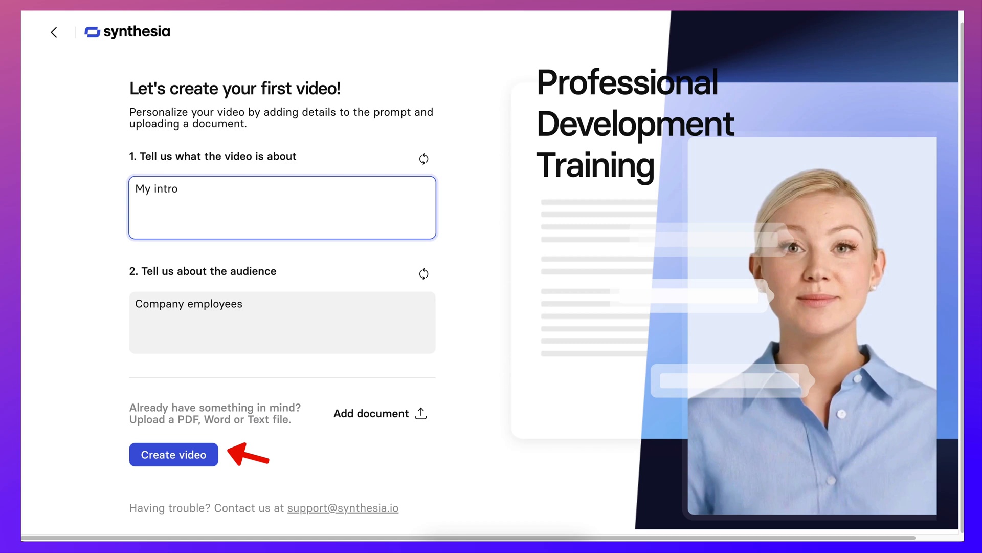
text(:)
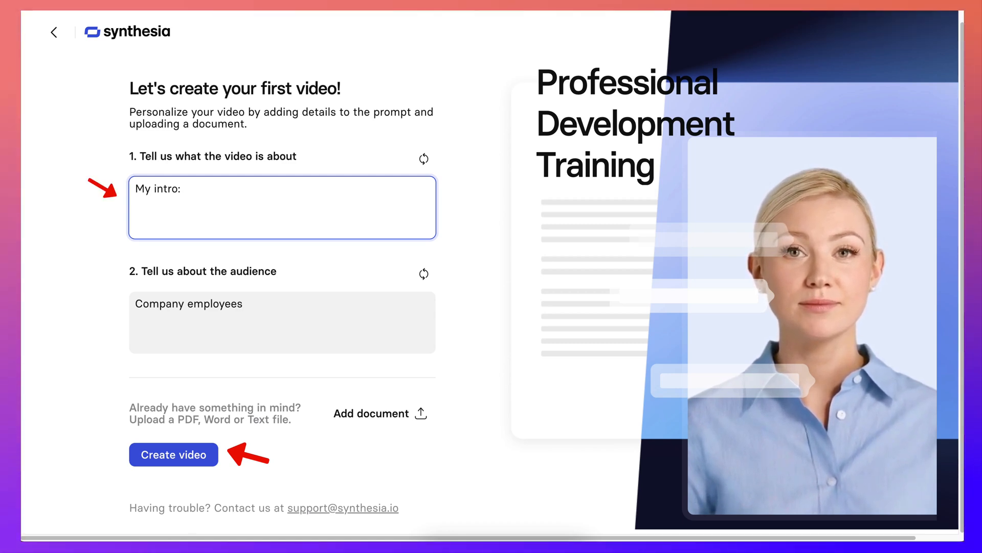
text(combines learner autonomy team peer-based learning with technology and mindfulness. She's the past chair of TESOL CALL-IS and faculty at Immersive Technologies (IMT) MSc program.)
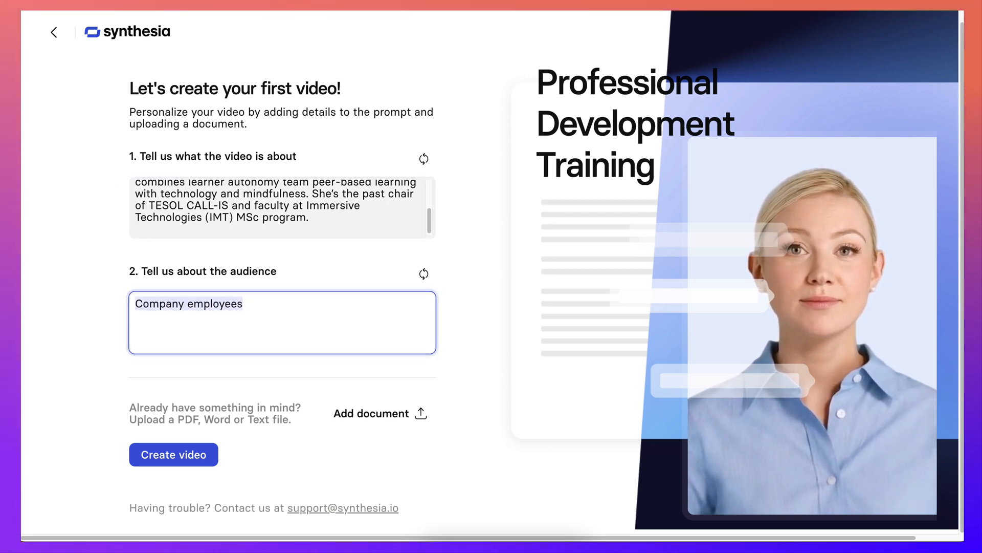
text(Fellow teachers)
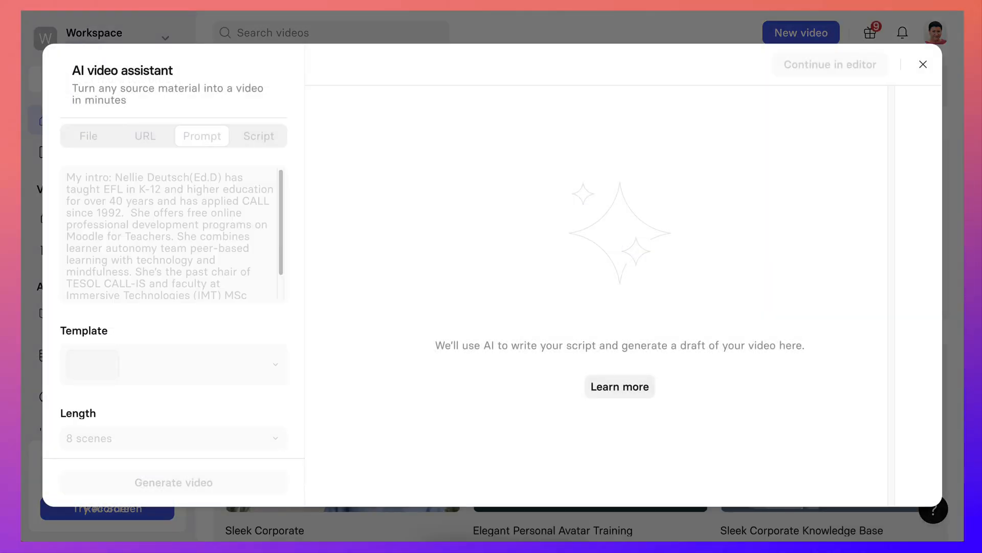
- Generate the 8-scene 'Enhancing Teaching with Technology' draft and continue in the editor
click(173, 482)
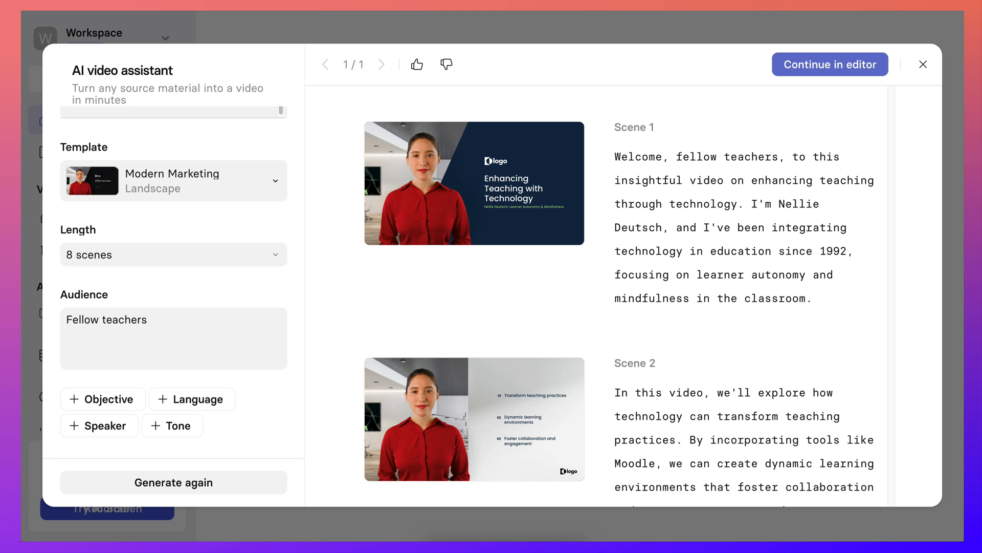
click(830, 64)
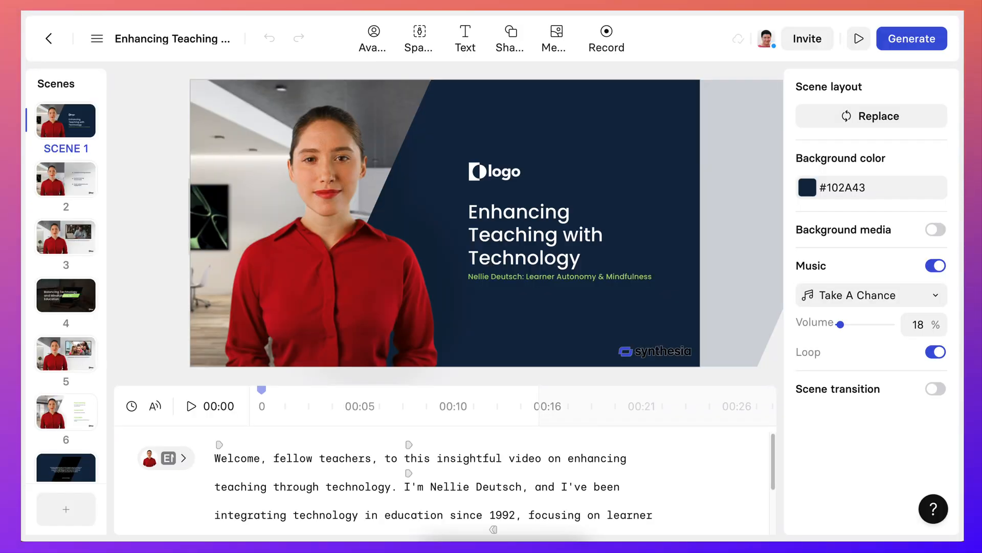
- Turn on scene 1 background media and change its music from Take A Chance to TPS Report
click(807, 38)
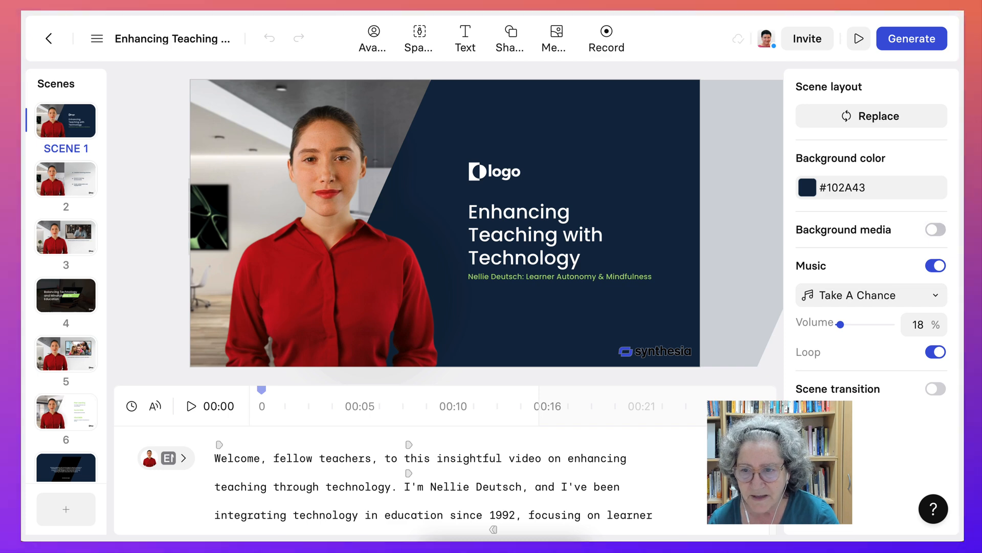
click(556, 32)
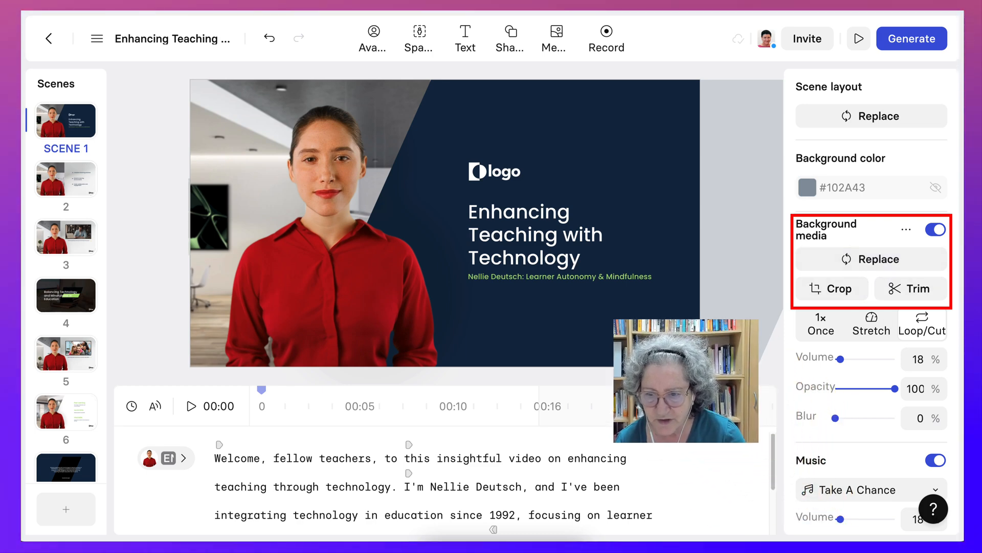
scroll(down, 3)
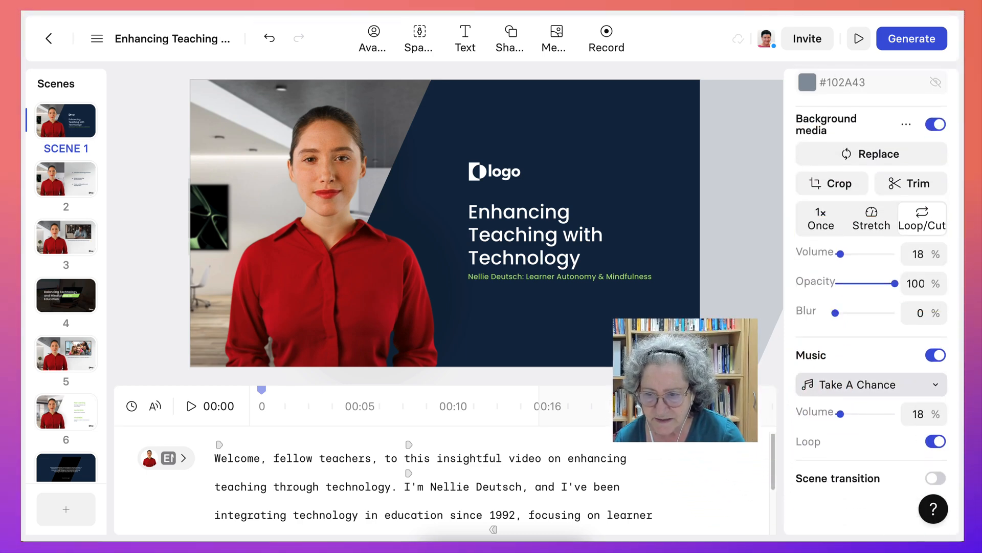
click(872, 154)
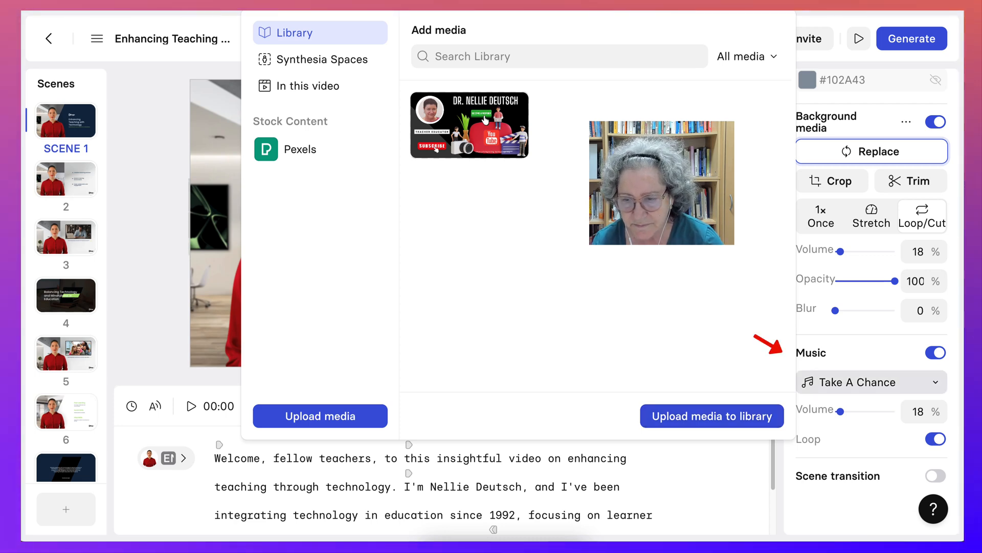
click(872, 381)
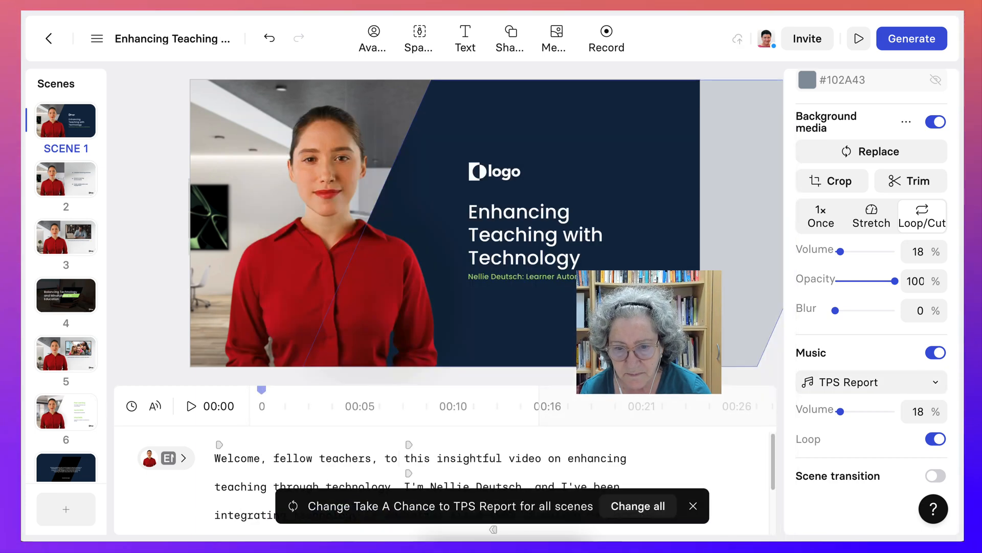
- Raise the title and replace the logo with a headshot covering the slide's left side
drag(648, 330, 689, 131)
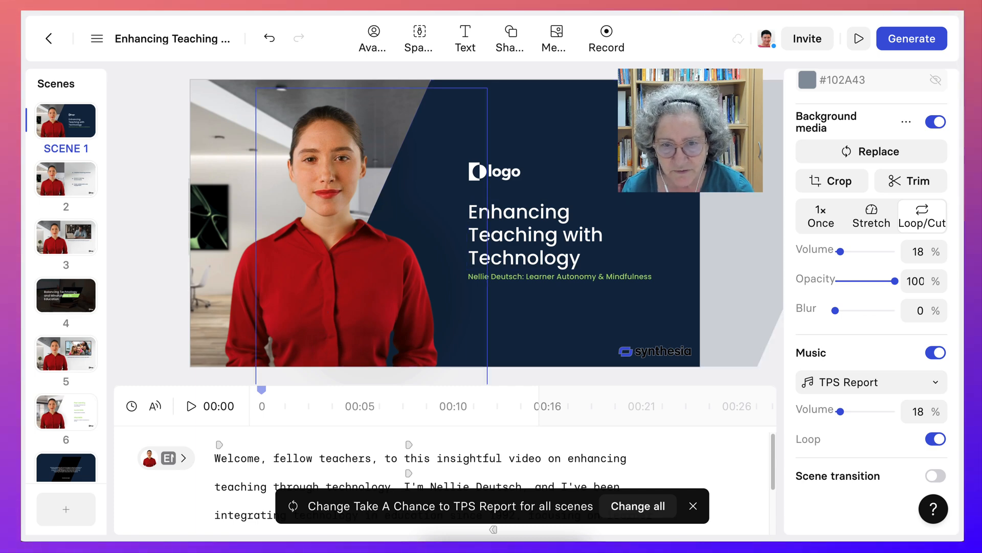
click(534, 235)
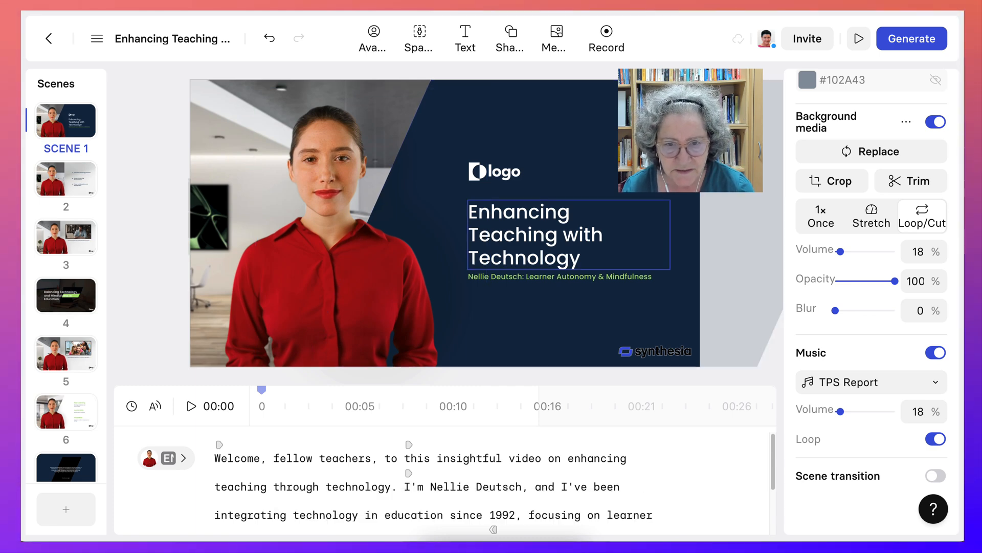
click(494, 171)
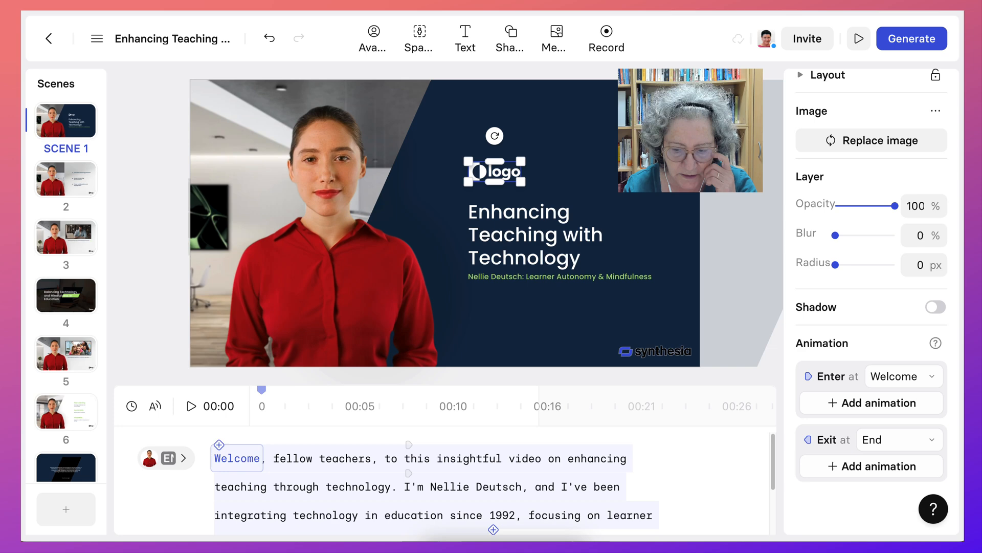
drag(889, 204, 855, 205)
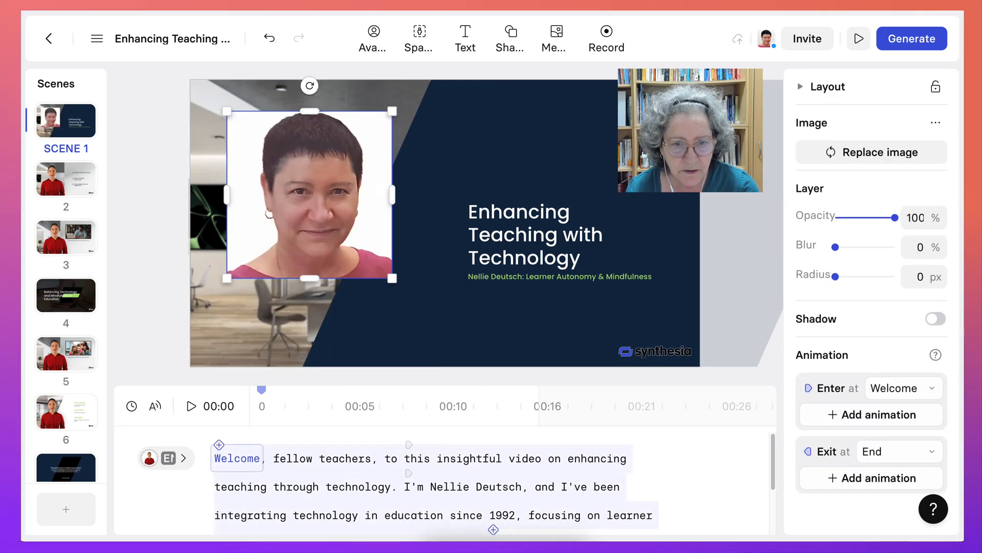
drag(393, 278, 439, 323)
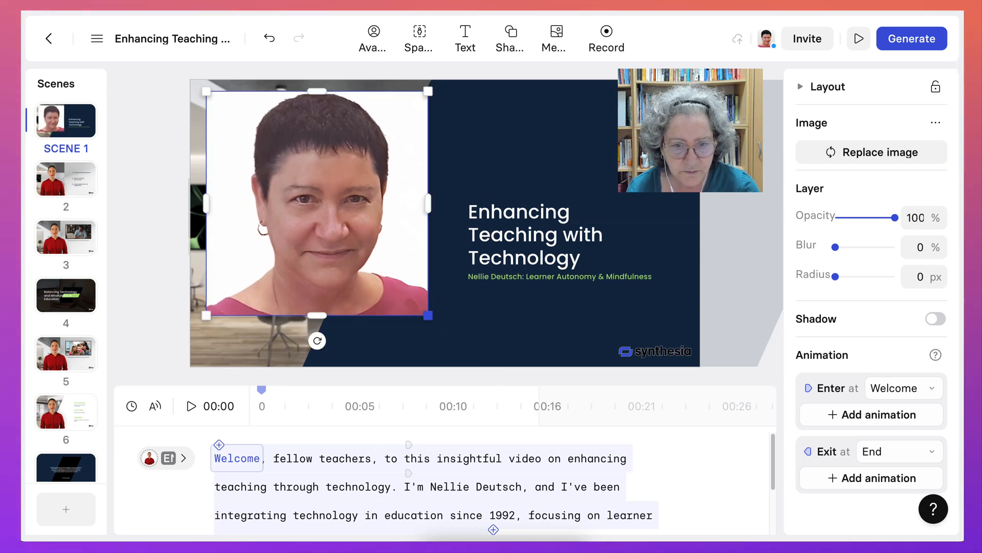
drag(316, 207, 312, 200)
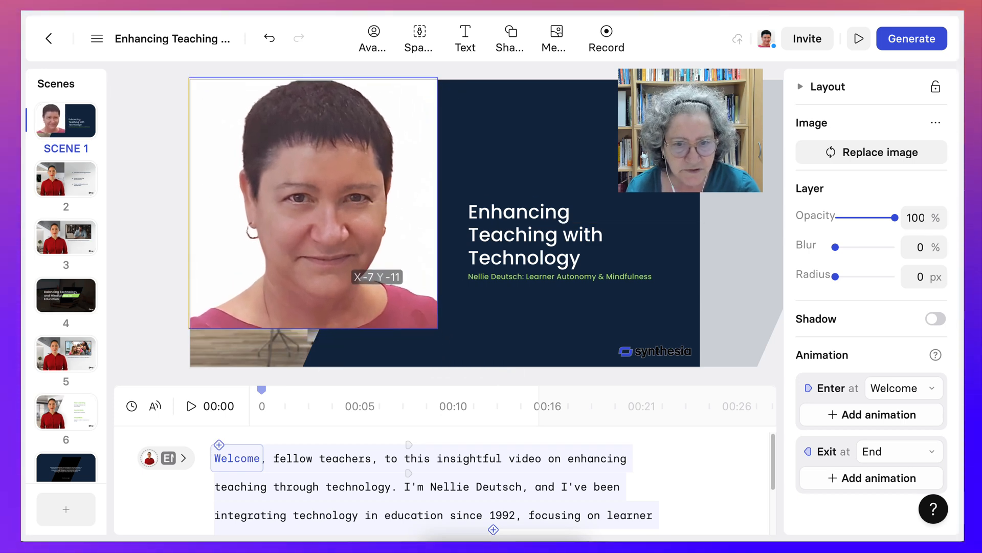
drag(436, 335, 471, 364)
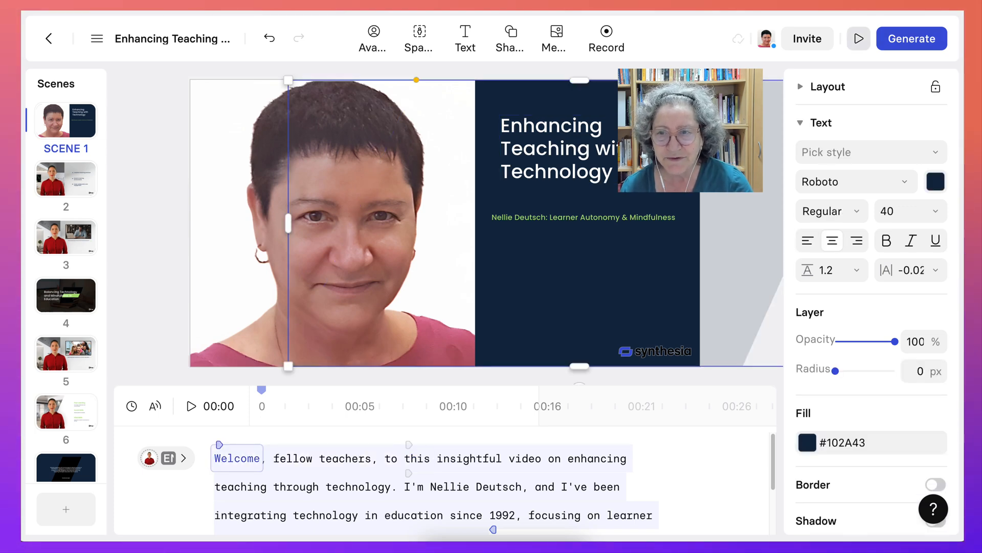
mouse_move(860, 39)
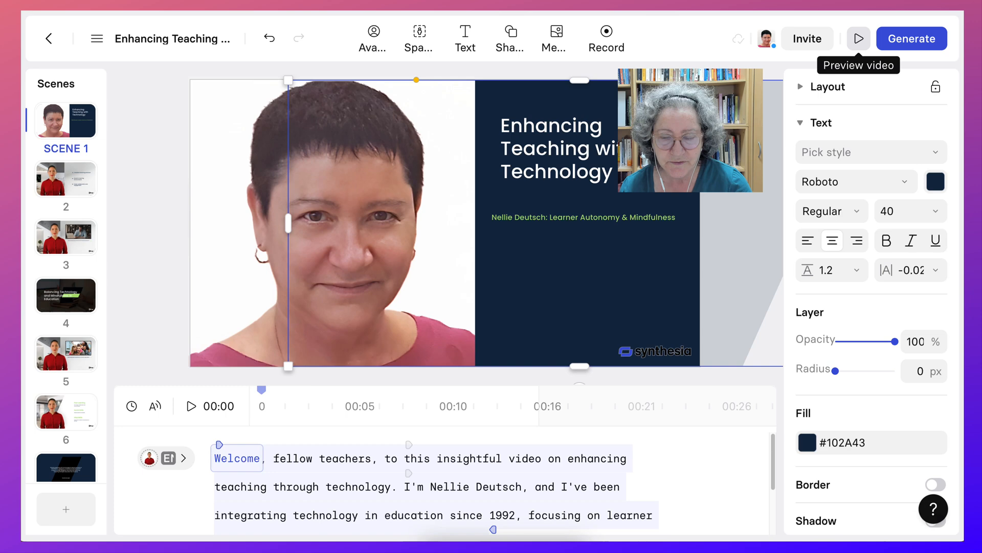
click(859, 38)
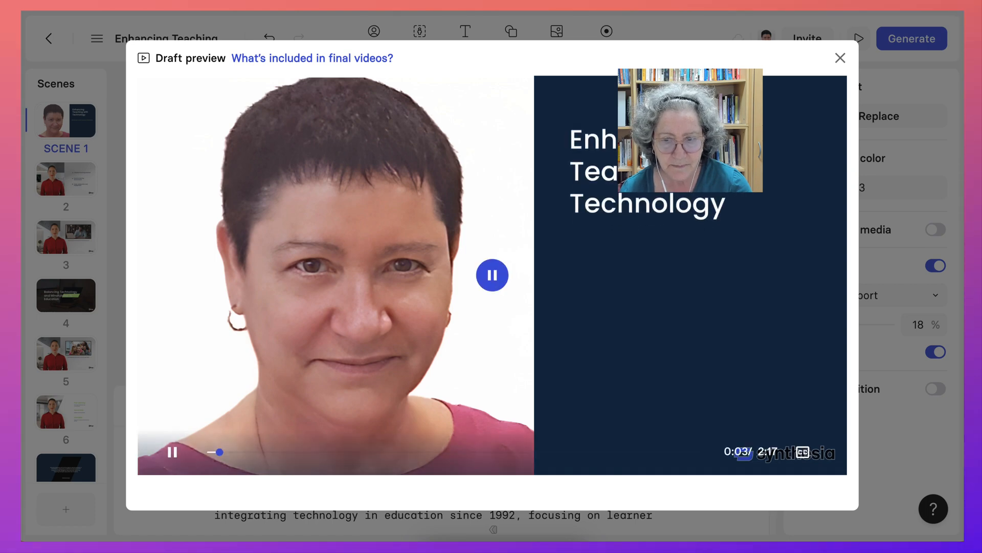
click(492, 275)
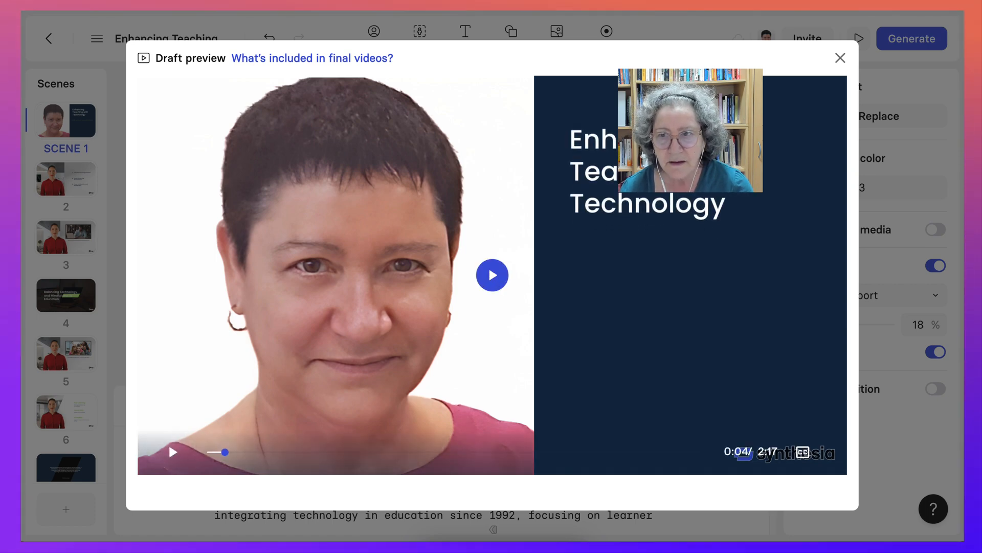
click(840, 57)
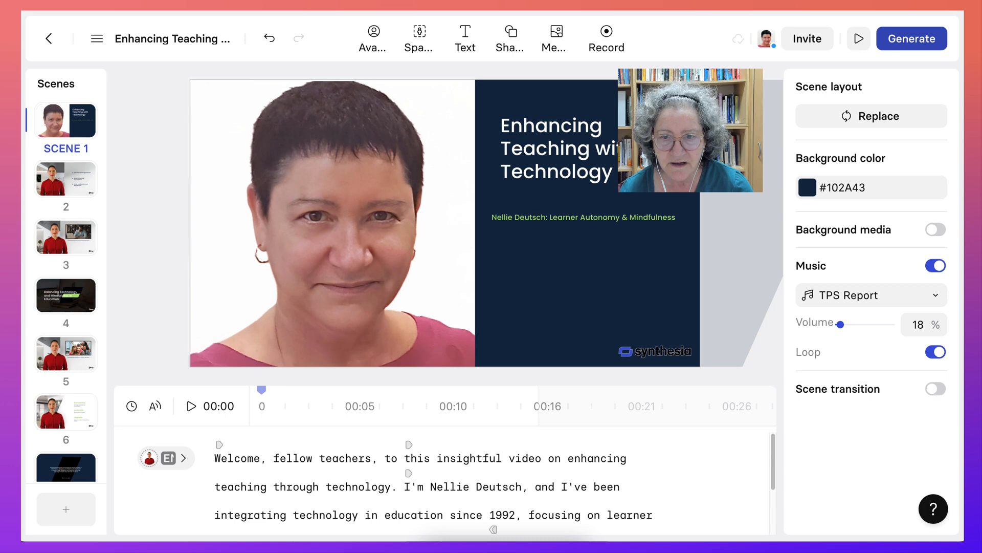
- Review the title and description, then start the 10-minute final generation
click(915, 38)
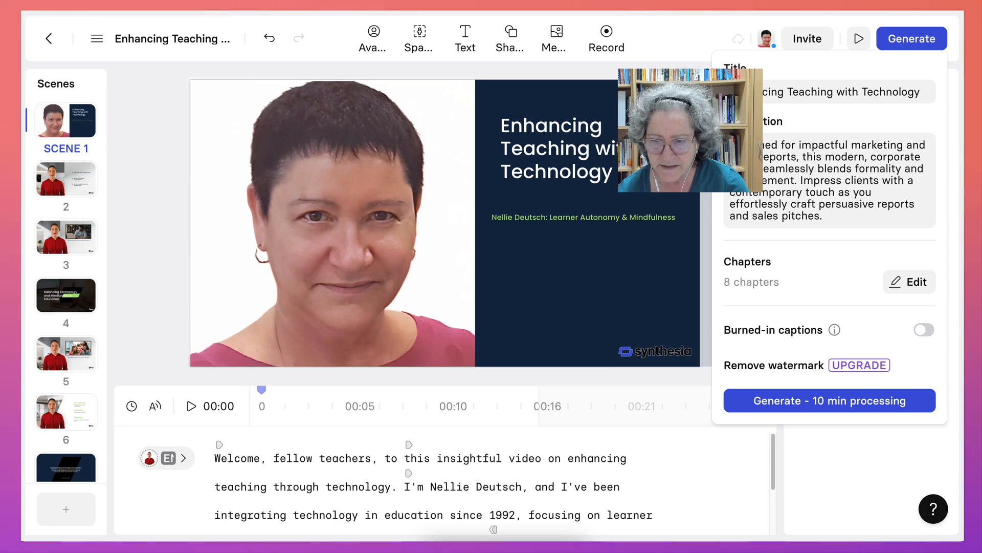
mouse_move(834, 330)
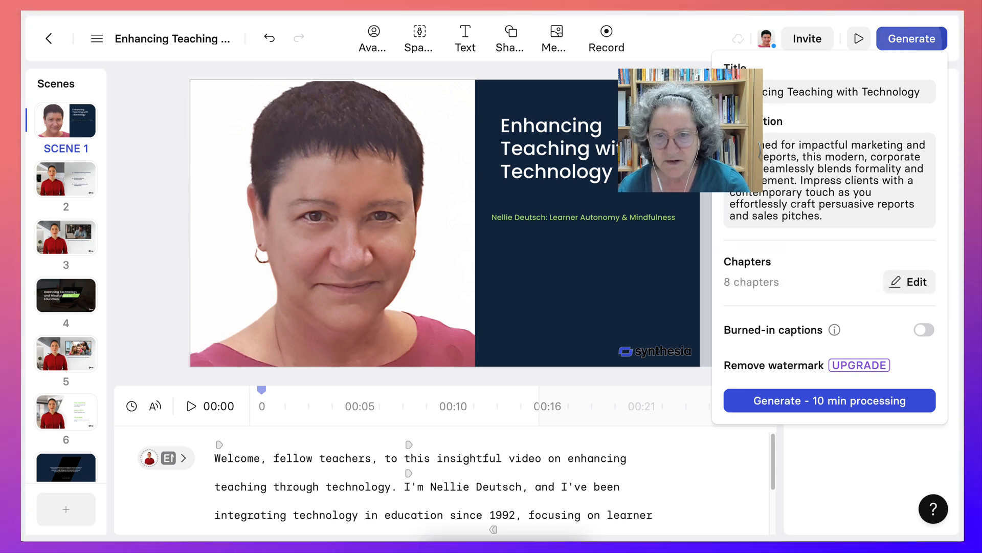
click(551, 148)
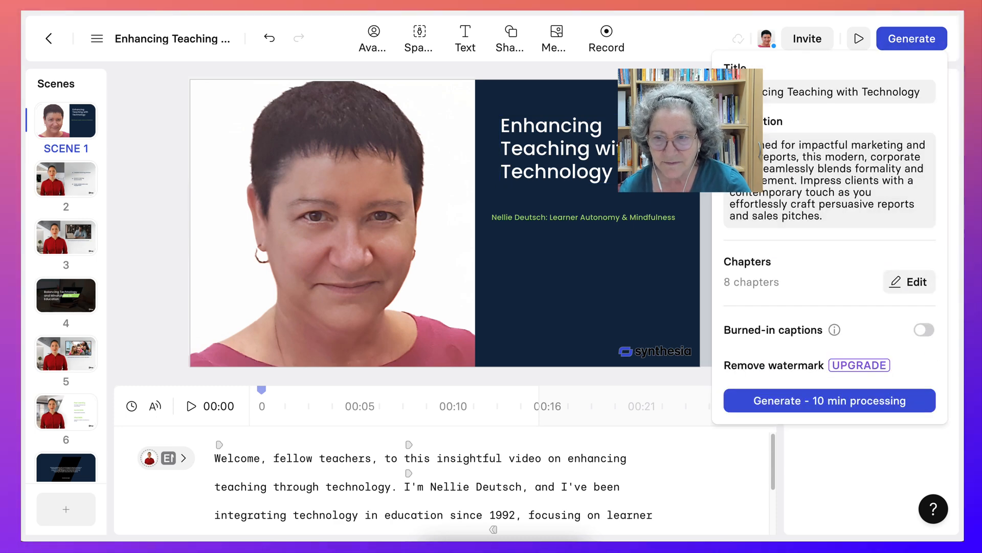
click(829, 400)
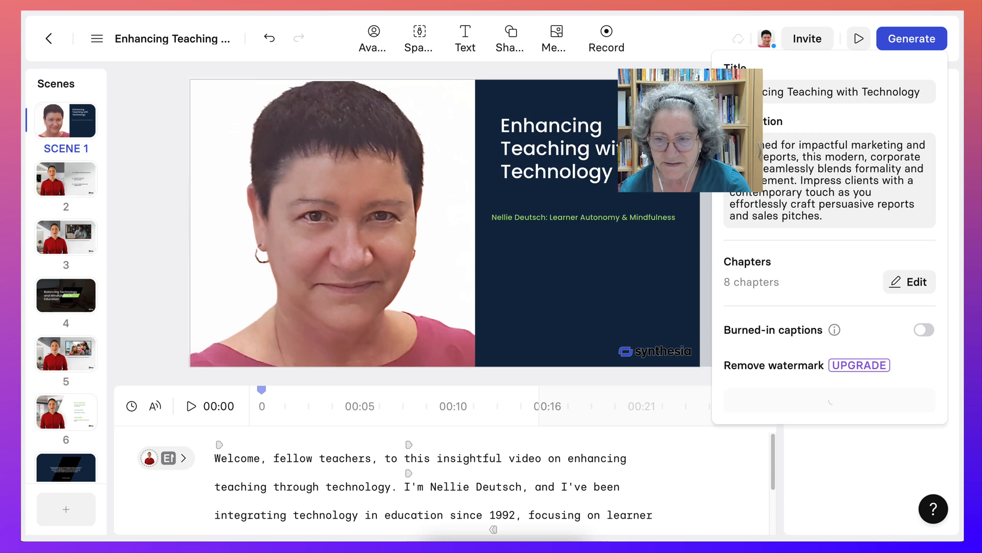
click(913, 38)
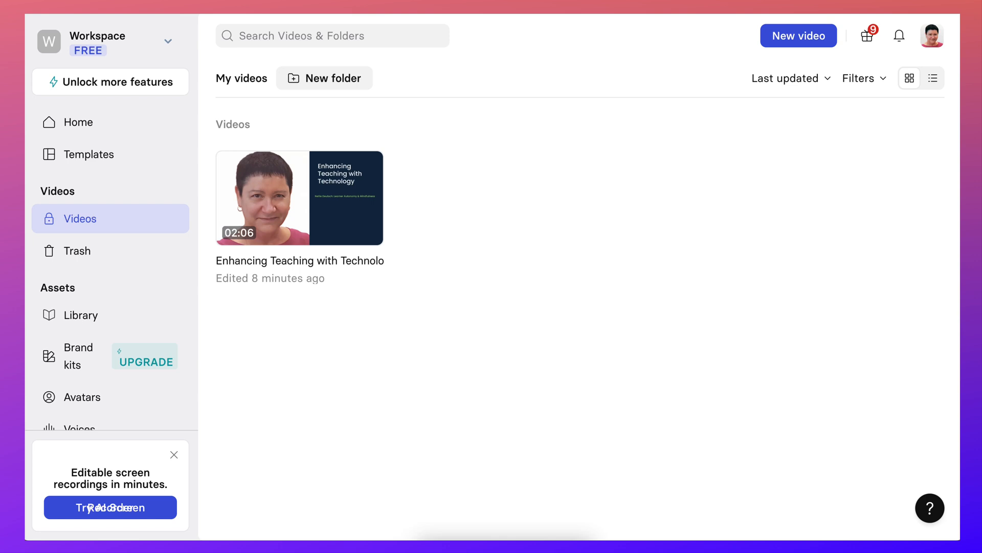
mouse_move(298, 197)
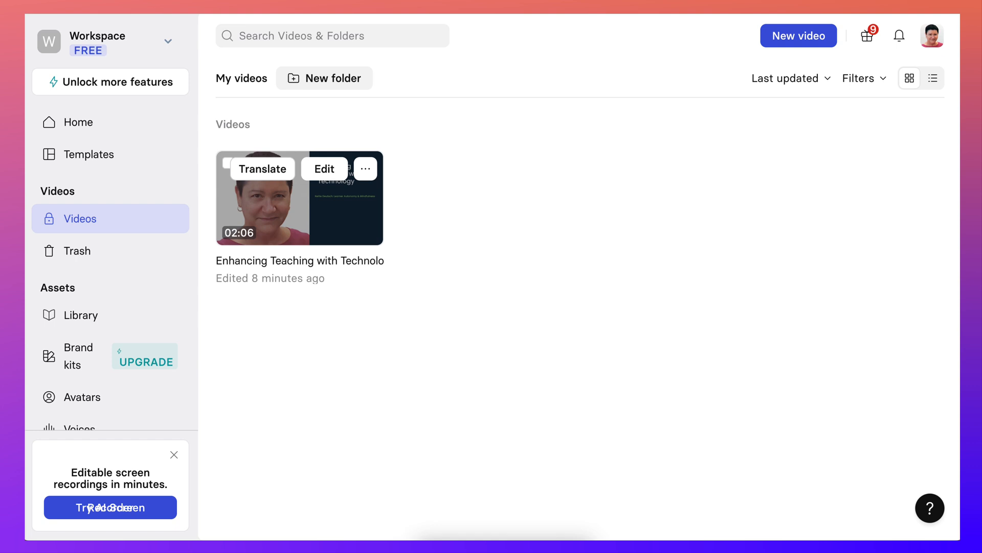
click(262, 169)
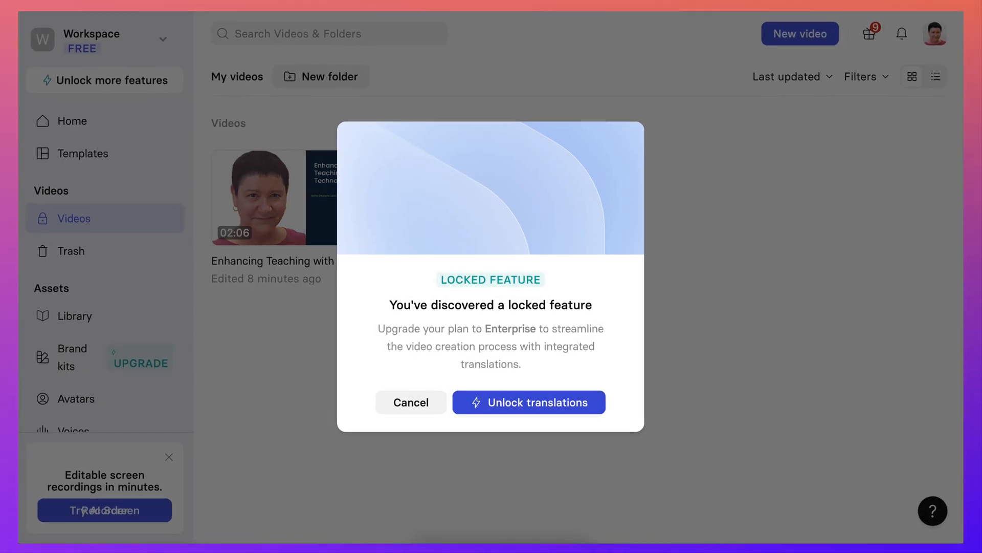
click(411, 403)
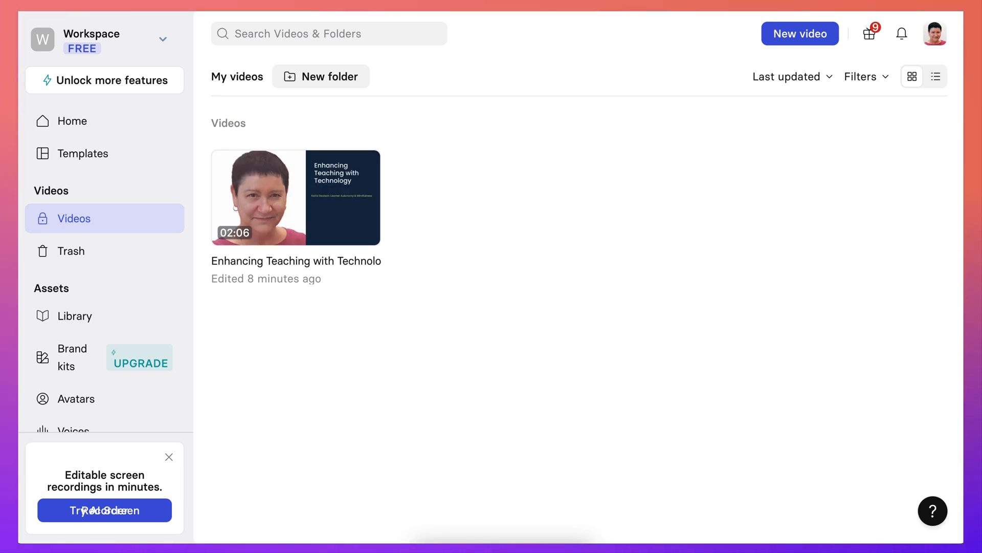
mouse_move(295, 197)
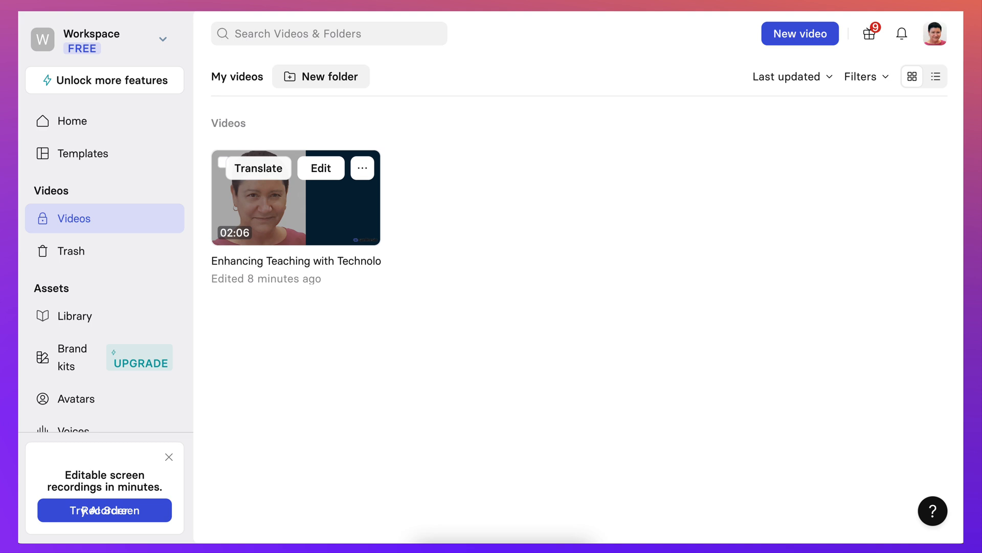
- Preview the finished 'Enhancing Teaching with Technology' video, then publish it publicly to the web
click(292, 207)
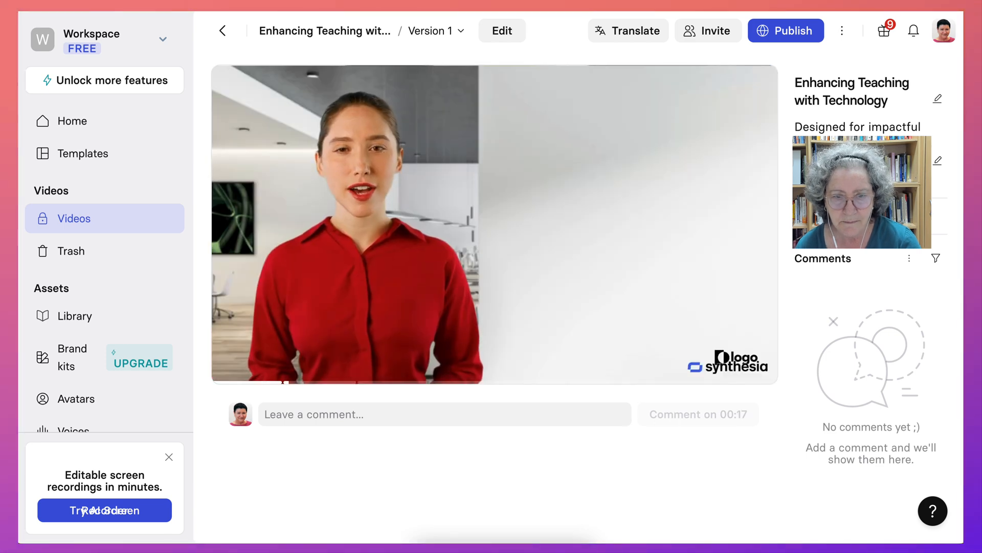
click(515, 219)
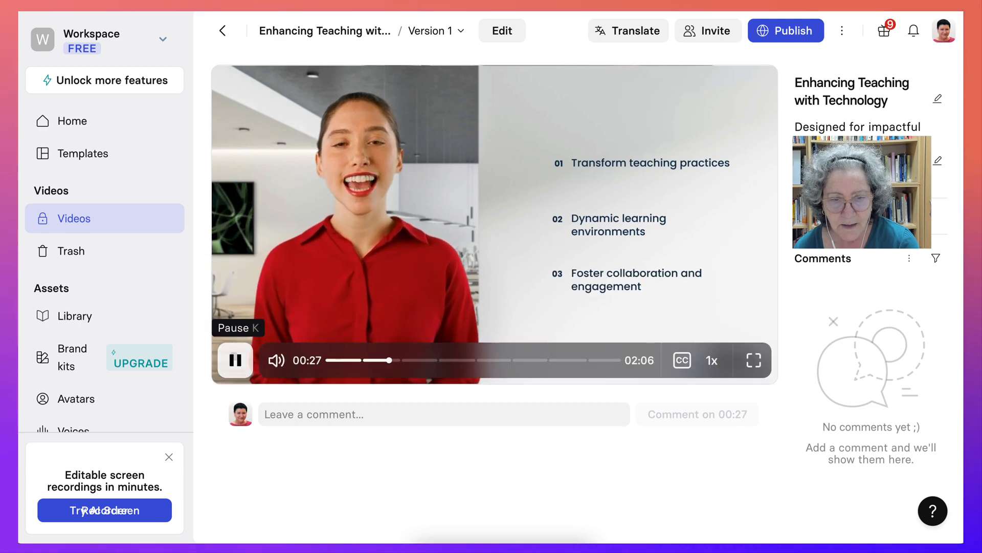
click(235, 360)
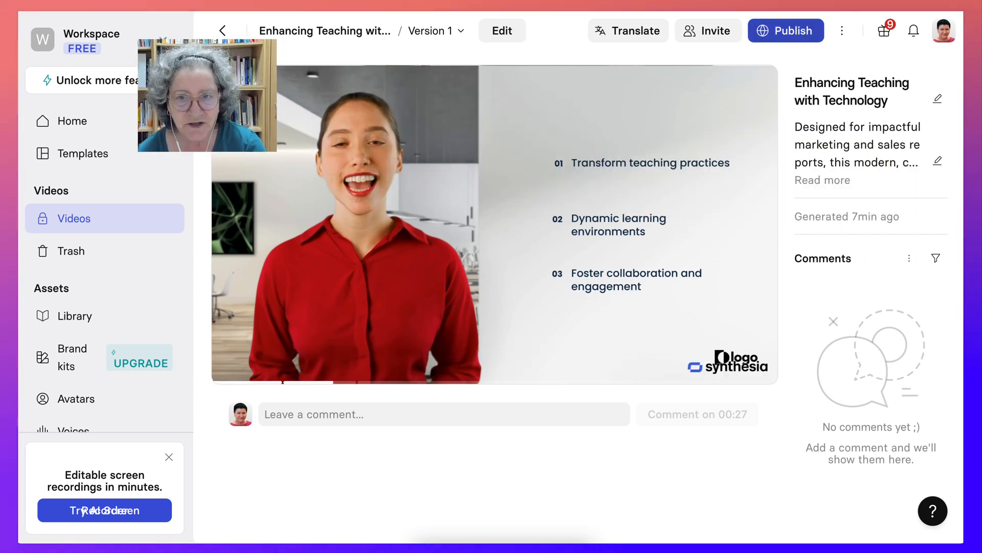
click(787, 30)
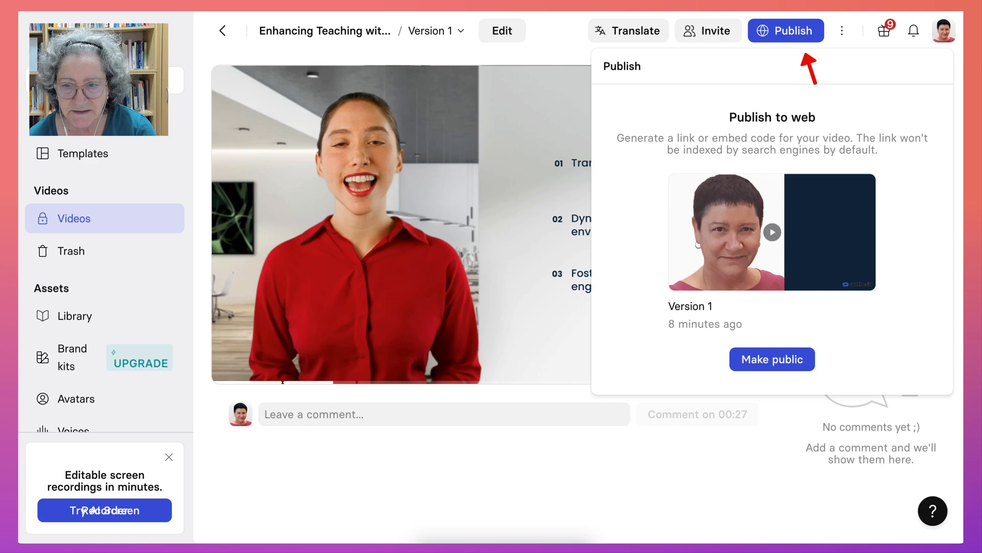
click(772, 359)
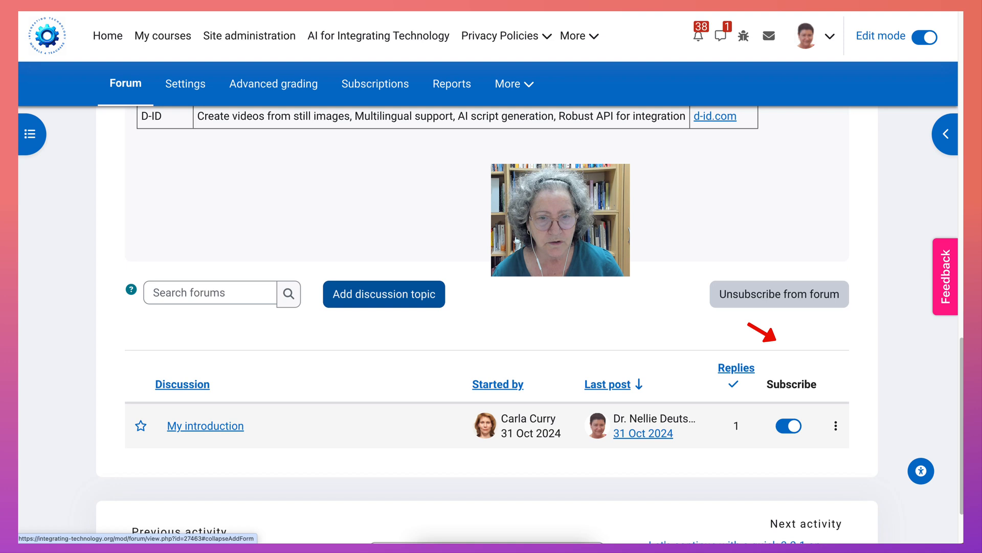
- Add a forum discussion with subject 'My Intro using Synthesia' and open the widget selector
click(384, 294)
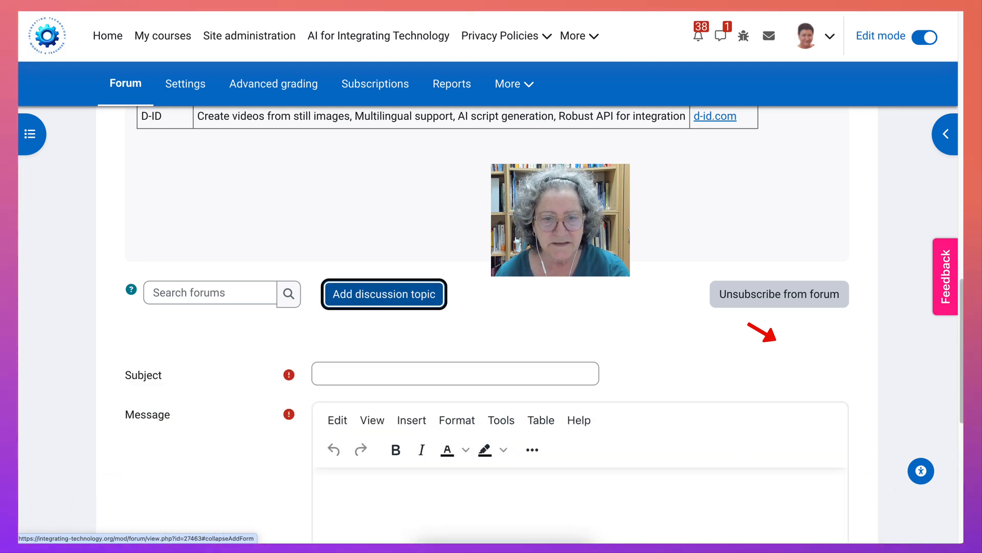
click(455, 373)
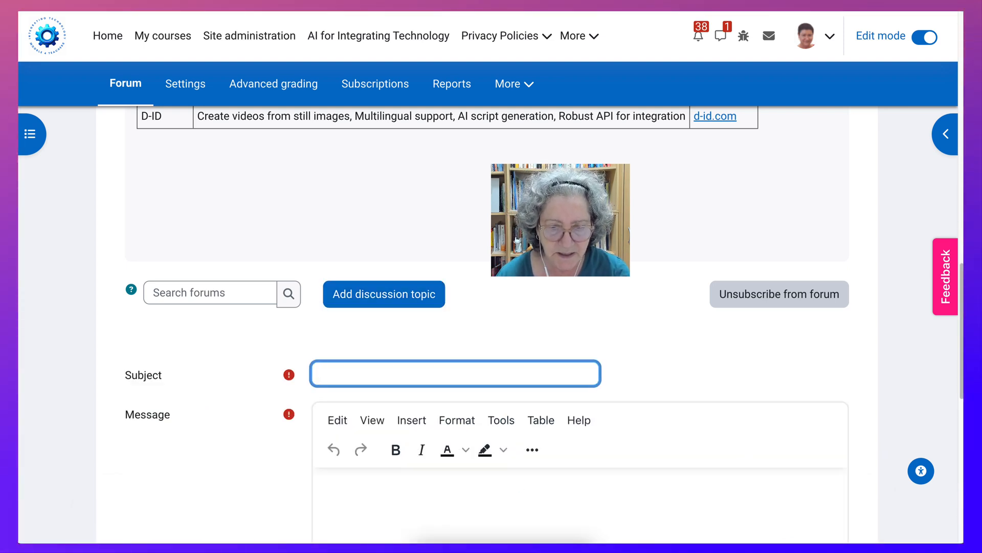
text(My)
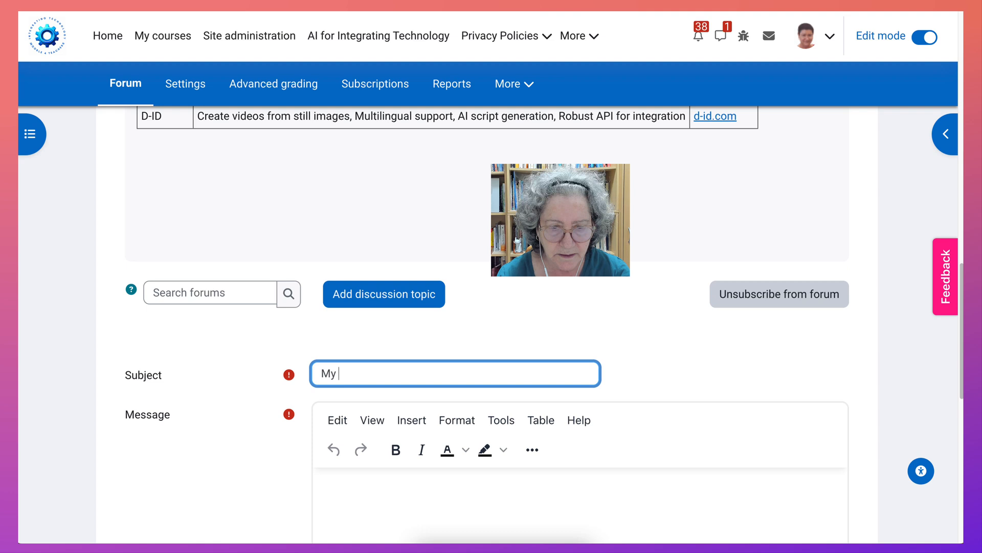
text(Intro using Synthesia)
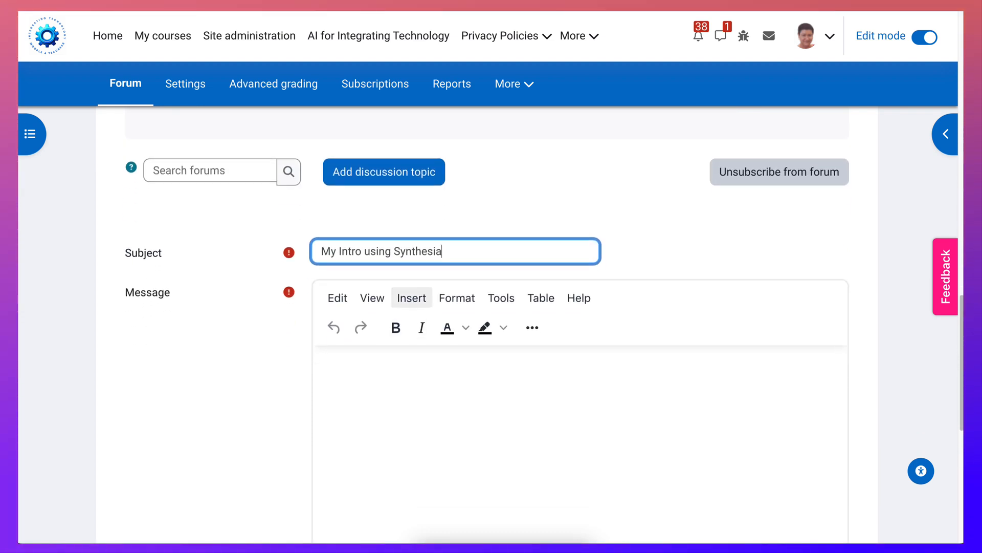
click(411, 298)
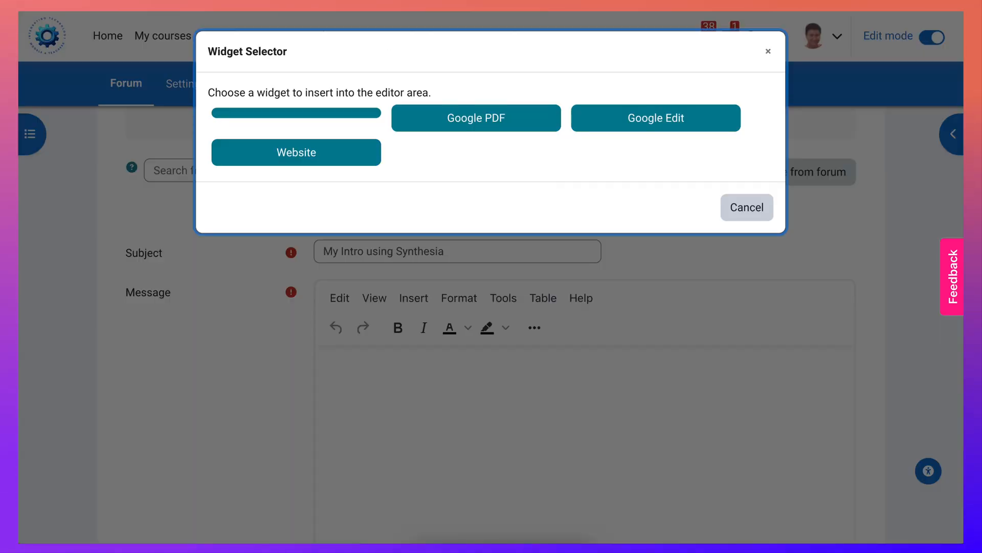
- Insert the Synthesia video as a Website widget and post the discussion
click(297, 152)
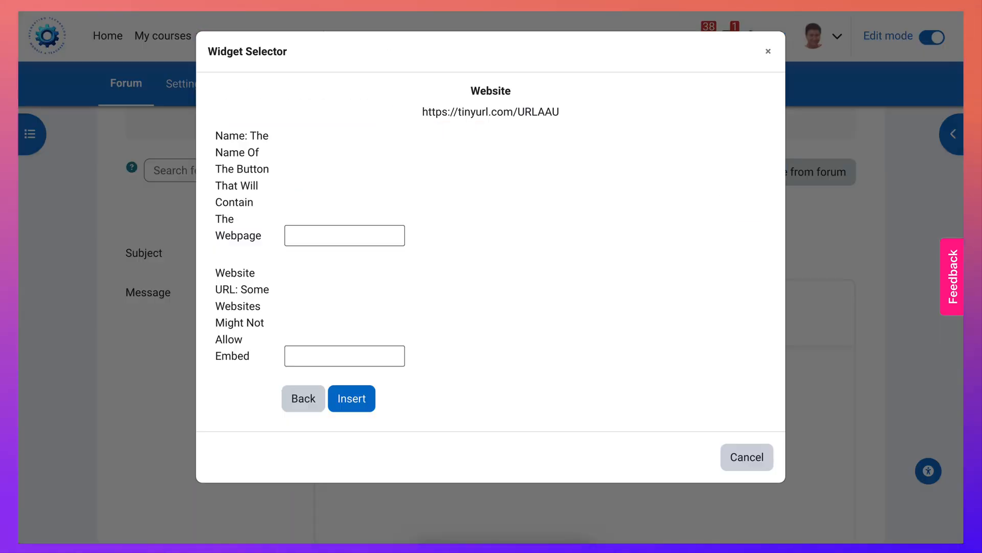
click(746, 457)
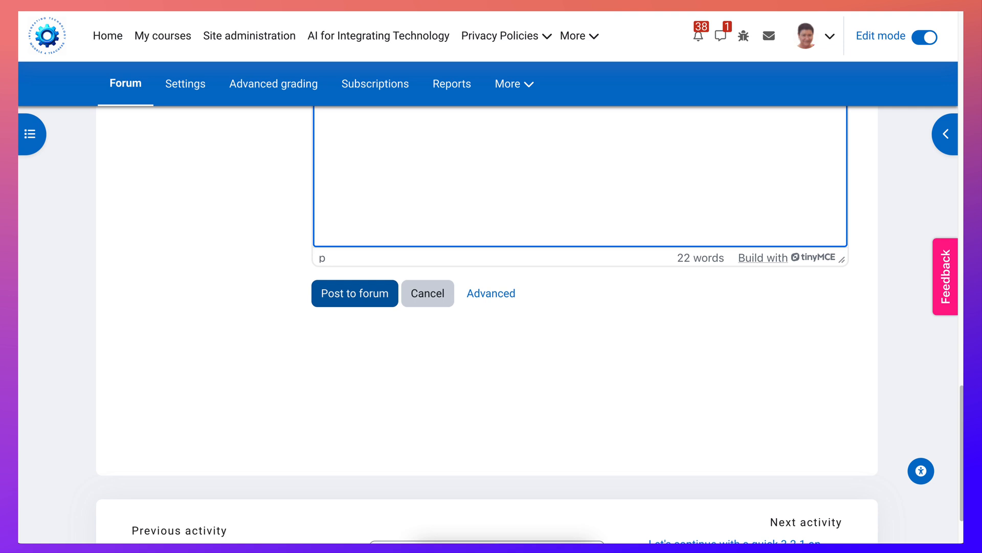
click(355, 293)
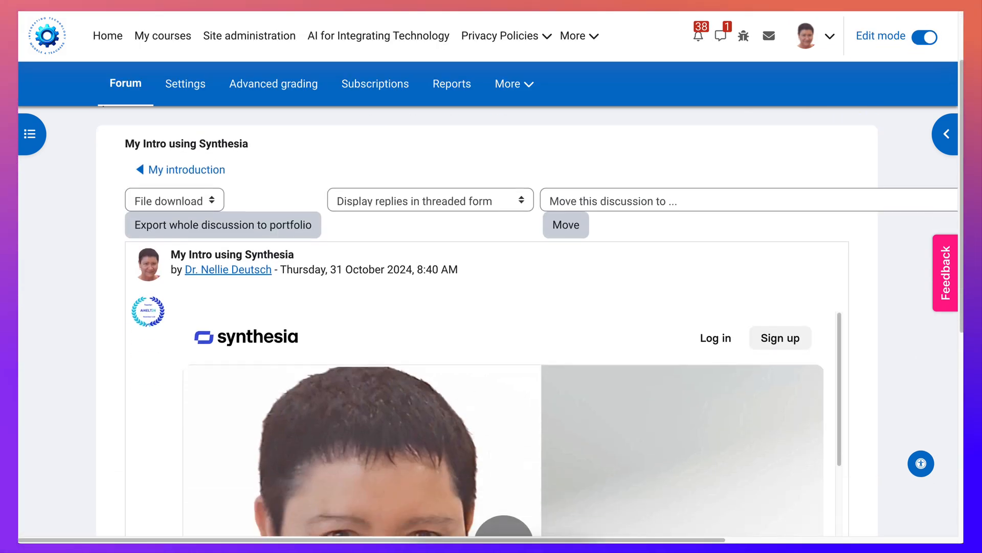
- Scroll to the embedded video in the new post and play it full screen
scroll(down, 3)
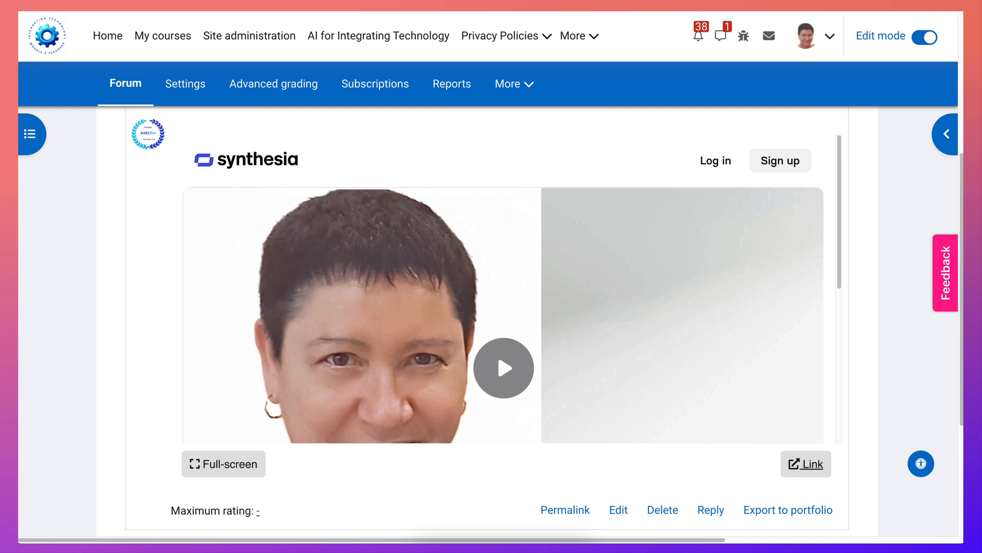
scroll(down, 3)
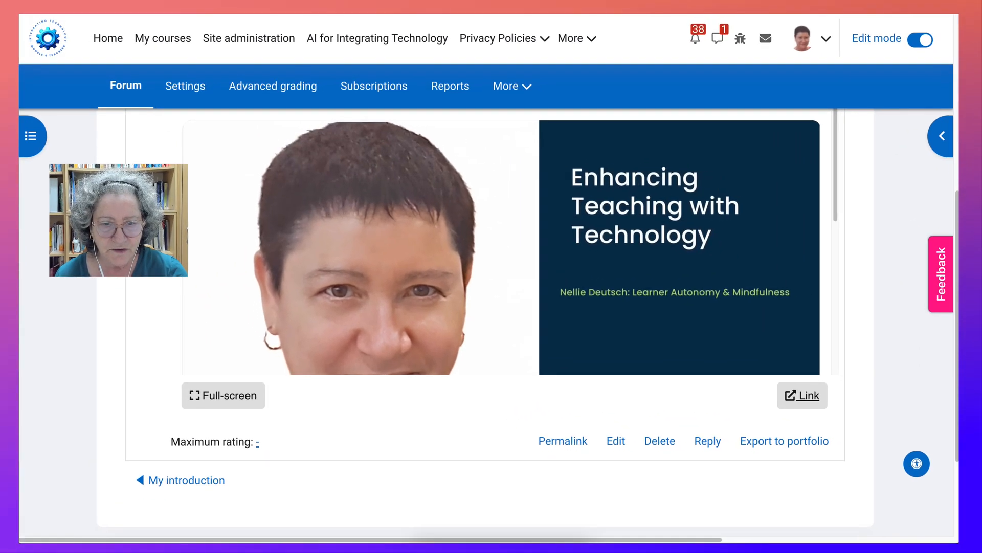
click(223, 396)
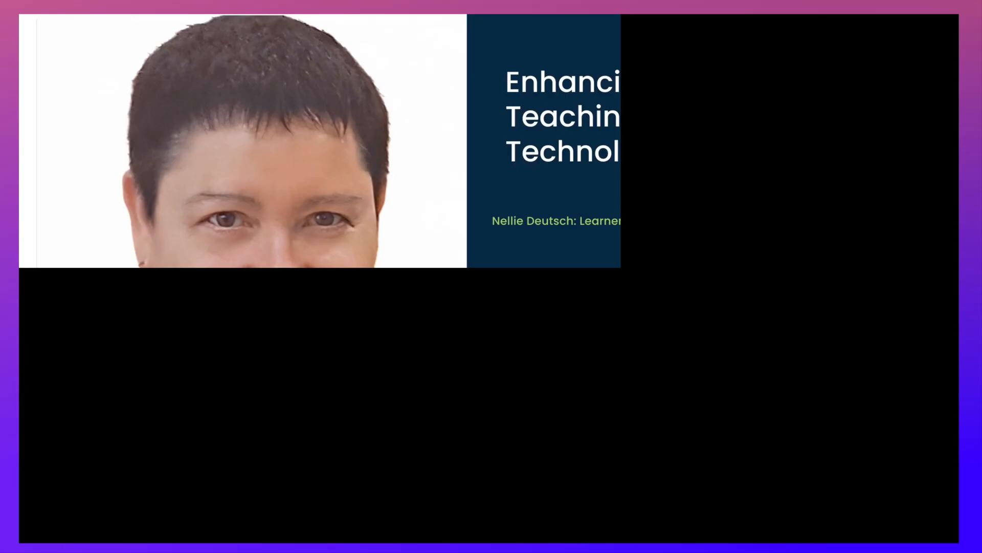